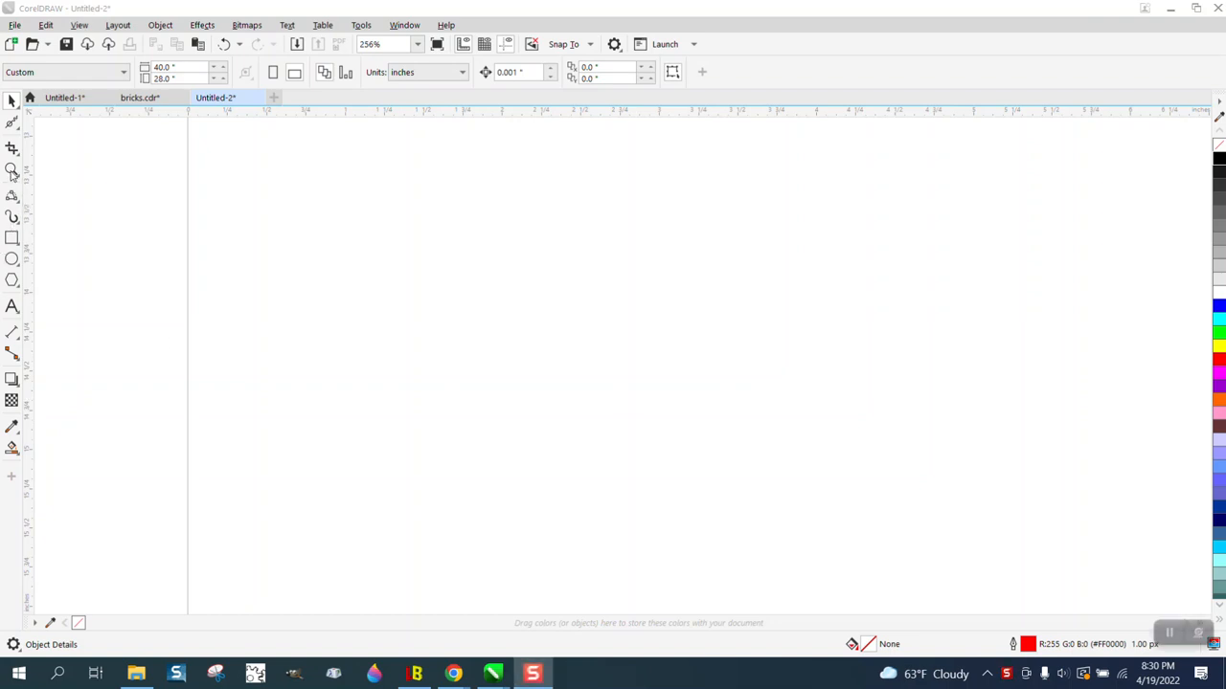
Step: Import the text file onto the page as a roughly 2.9 by 3.5 inch Arial block
click(13, 170)
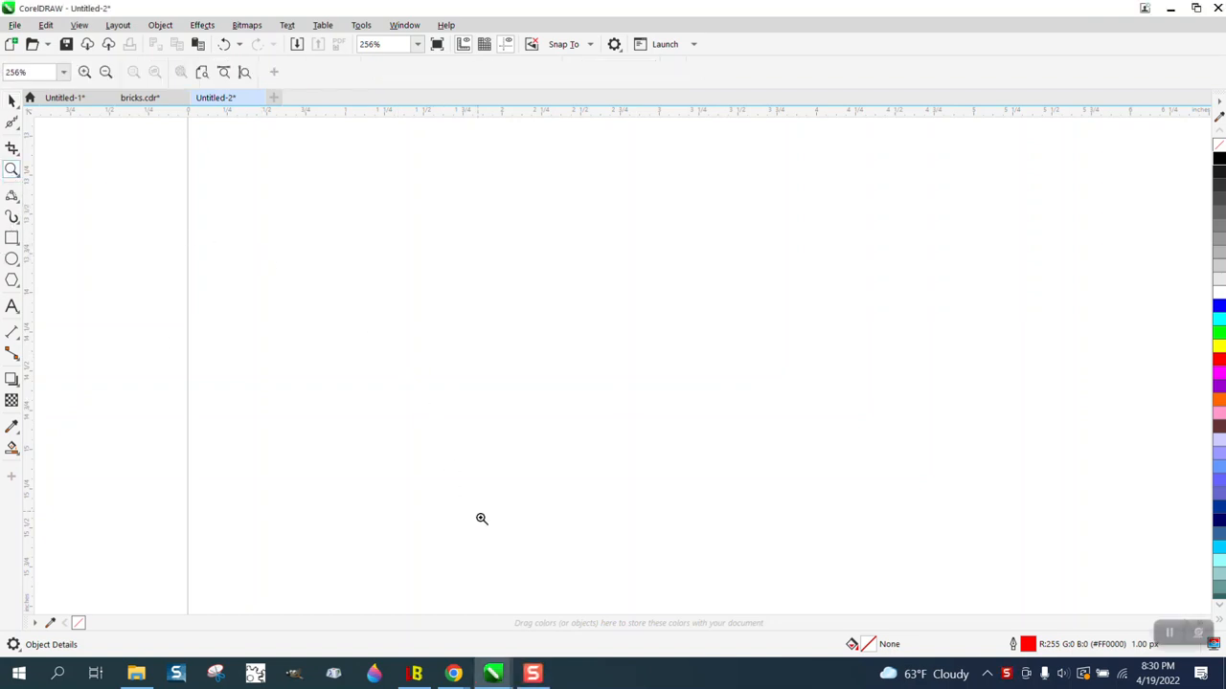
mouse_move(476, 639)
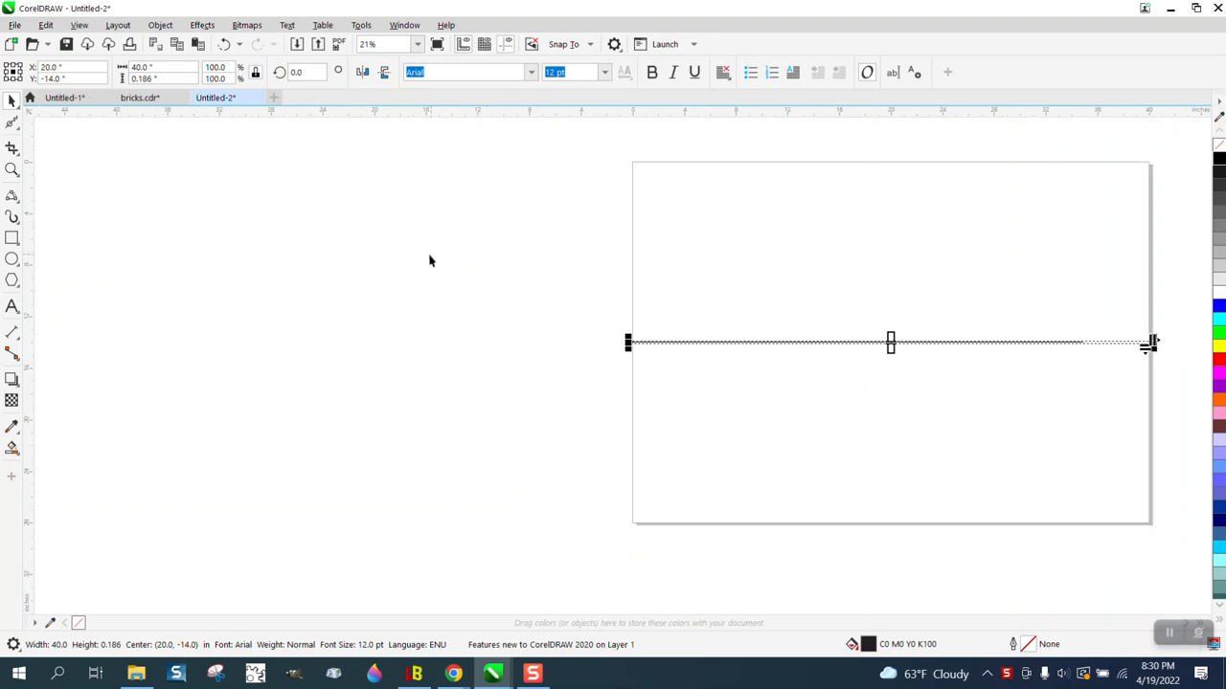
click(286, 25)
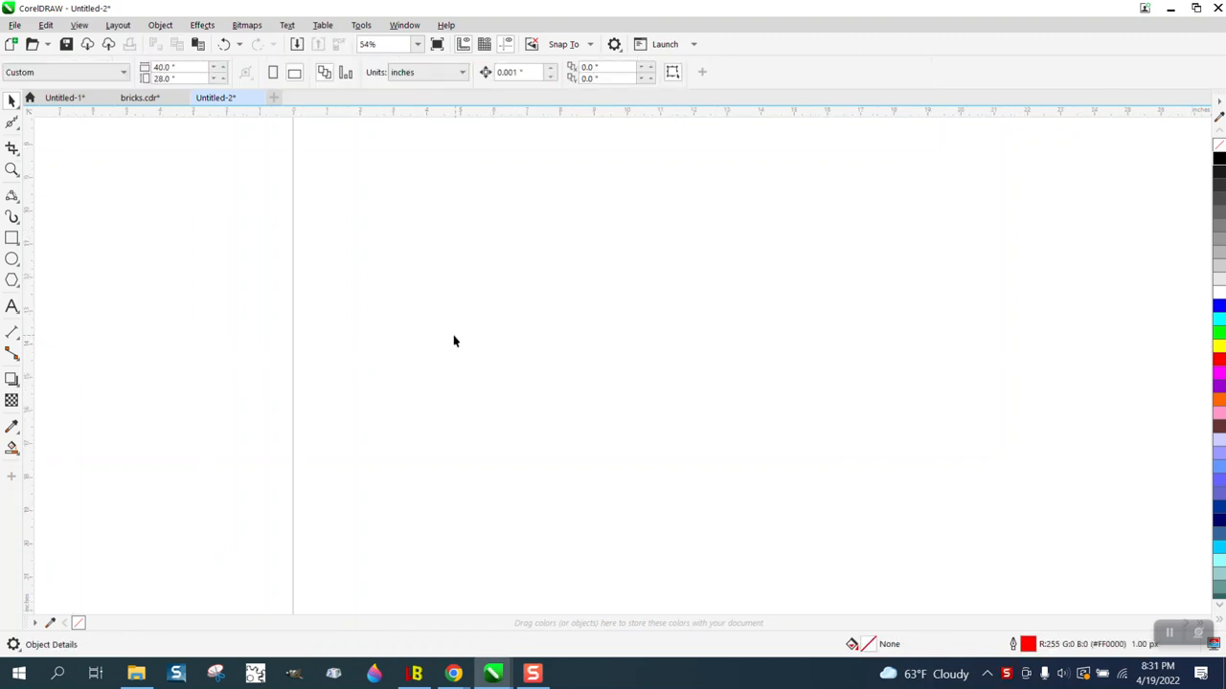
right_click(454, 342)
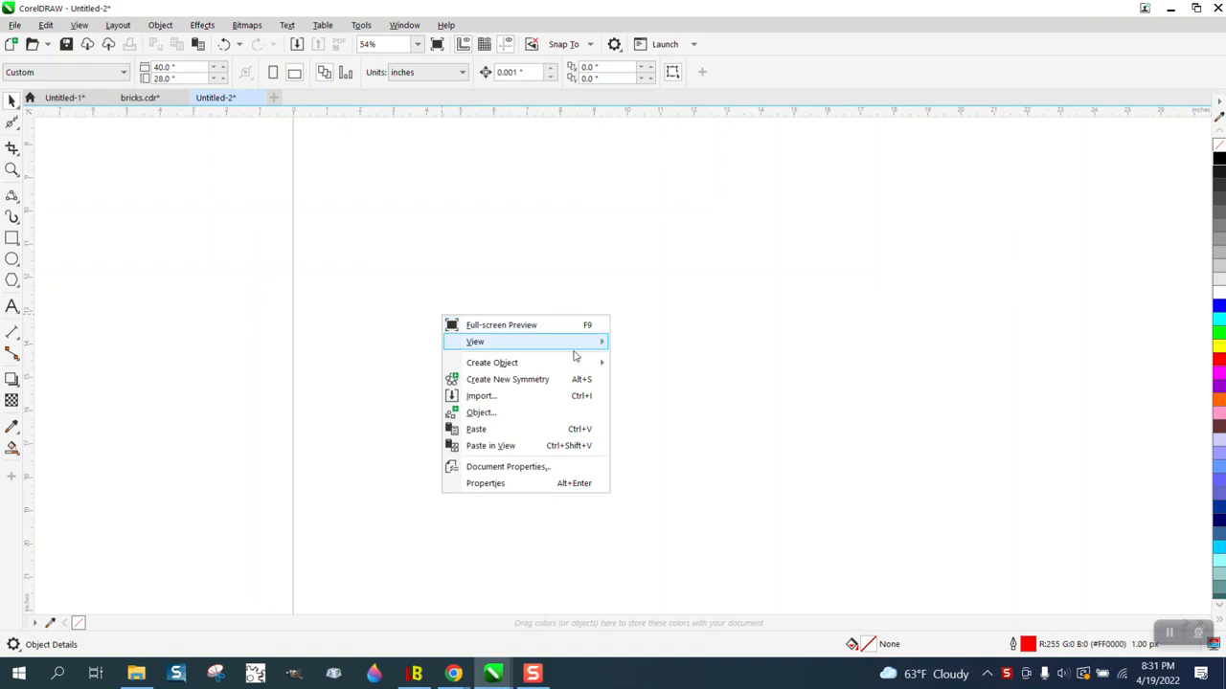
click(480, 396)
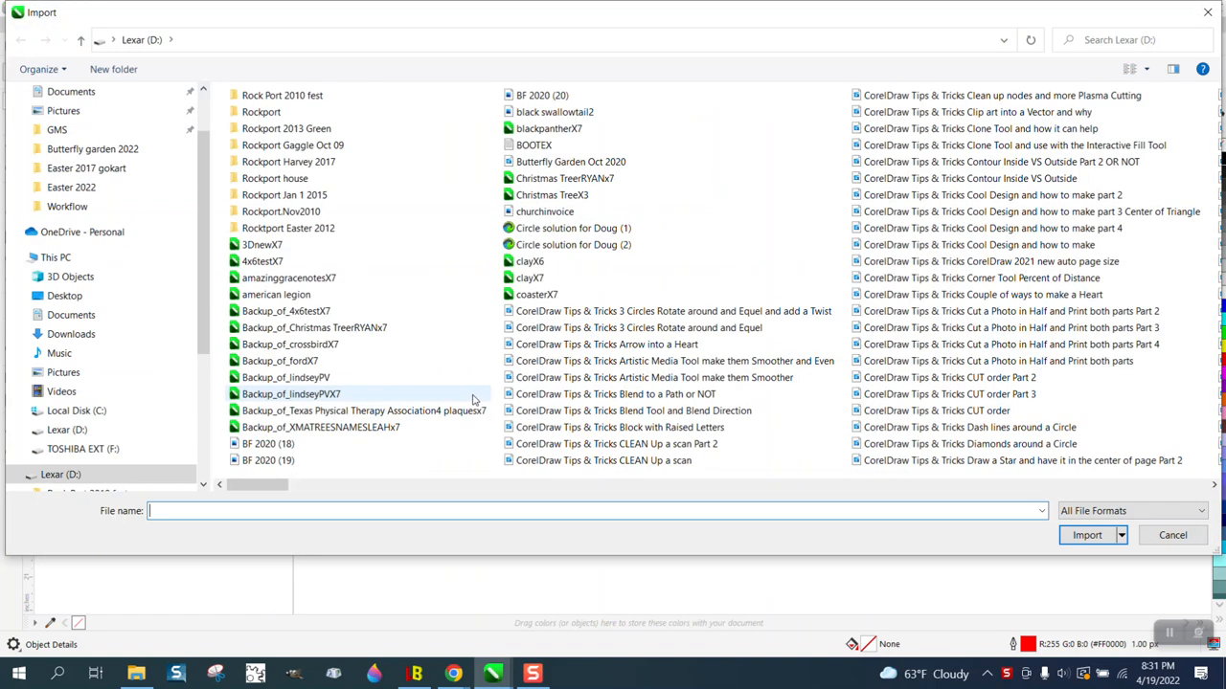
click(1172, 534)
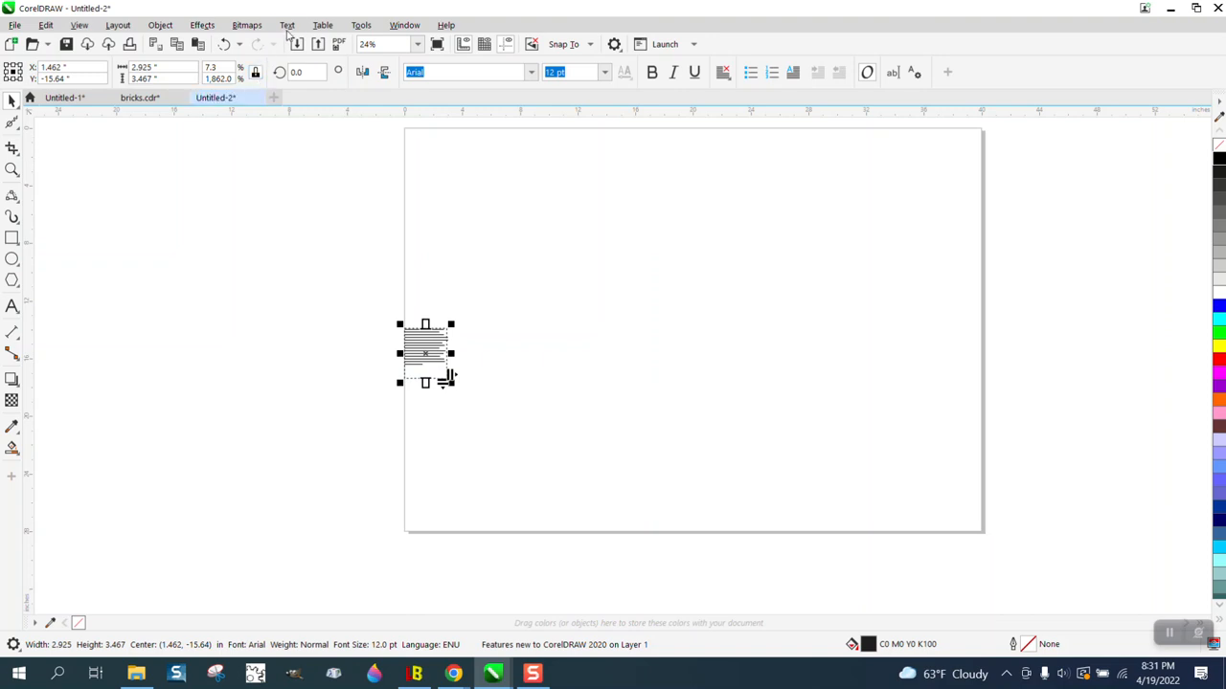
Step: Convert the imported block to 12 pt Arial artistic text and select it with the Pick tool
click(286, 25)
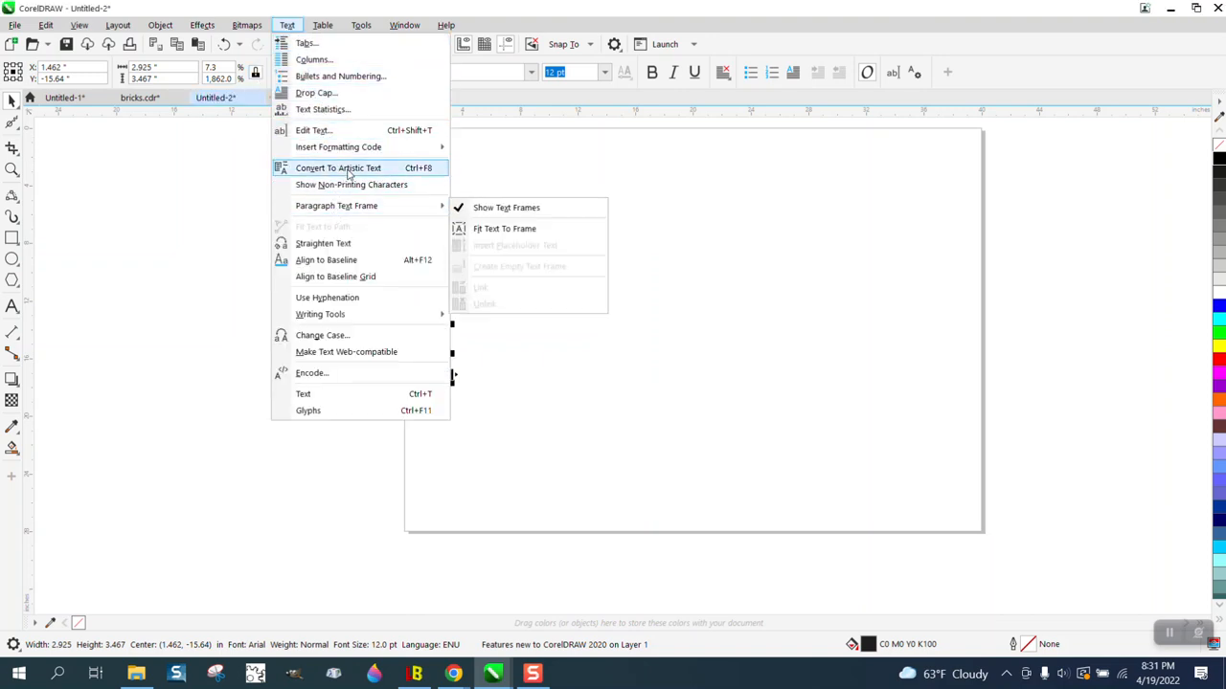
click(338, 168)
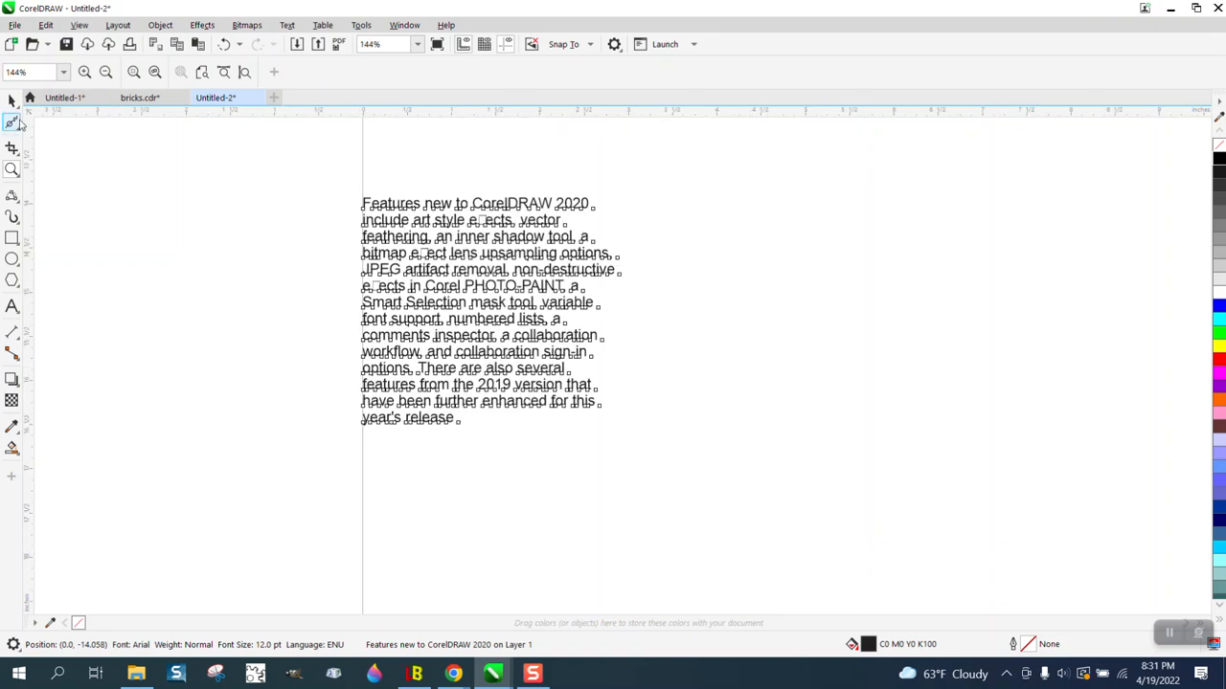
click(12, 169)
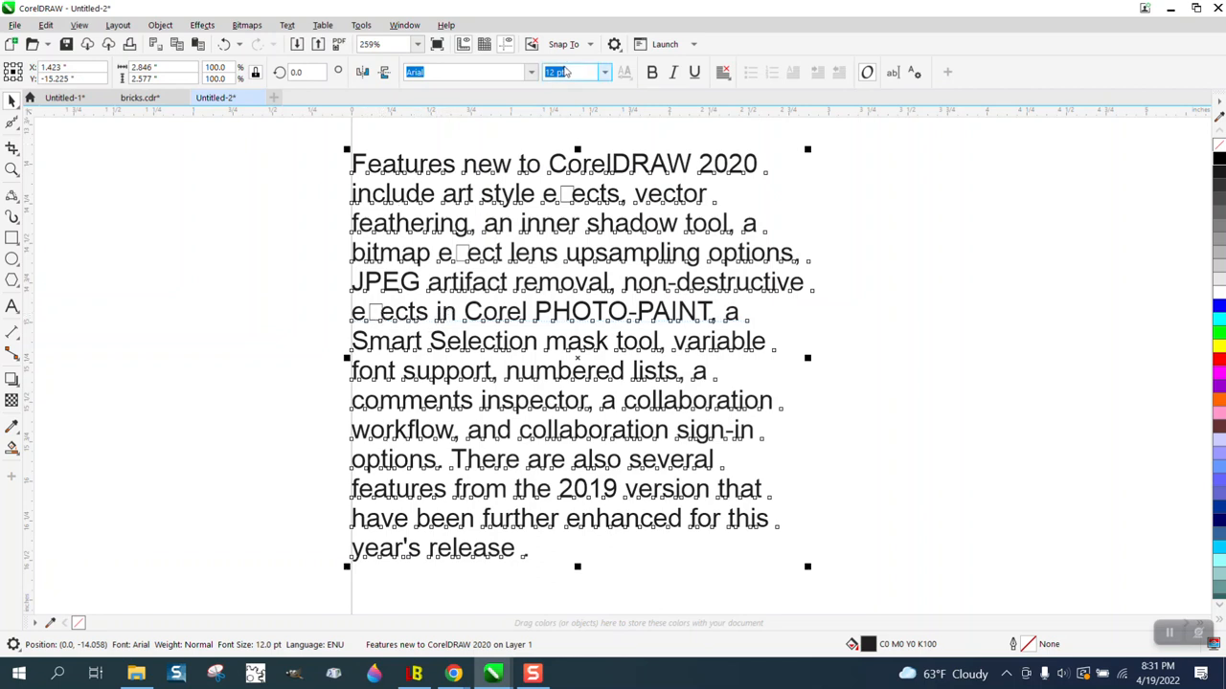
click(531, 72)
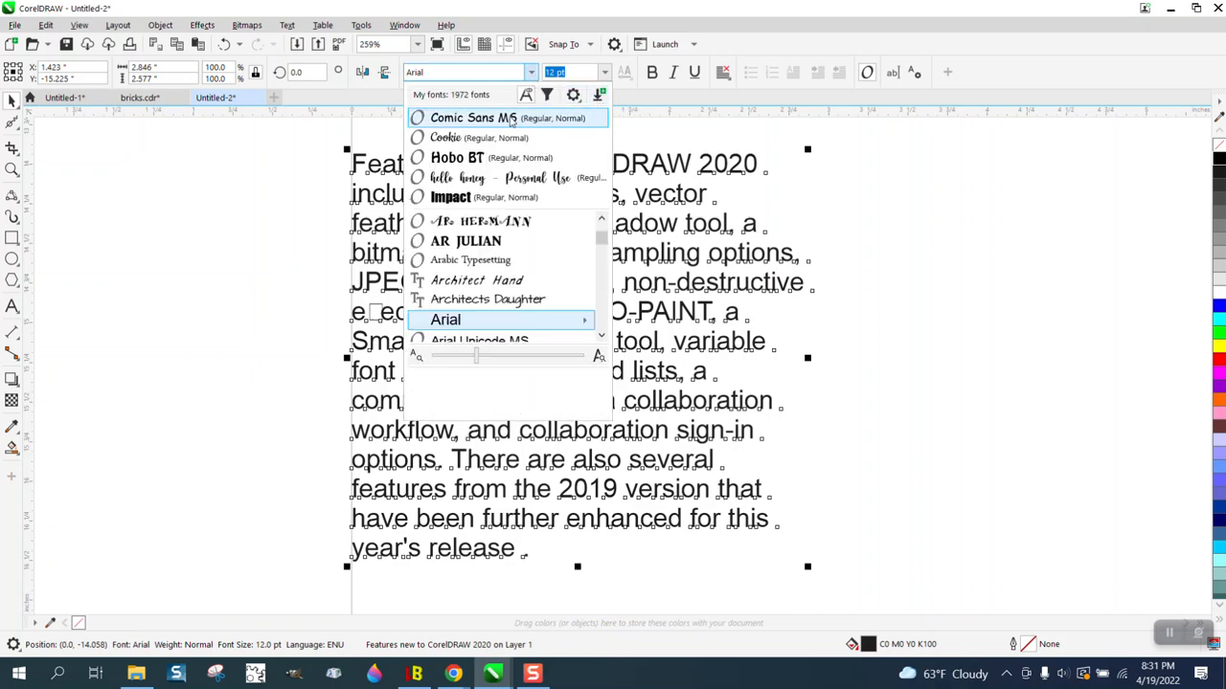
click(470, 118)
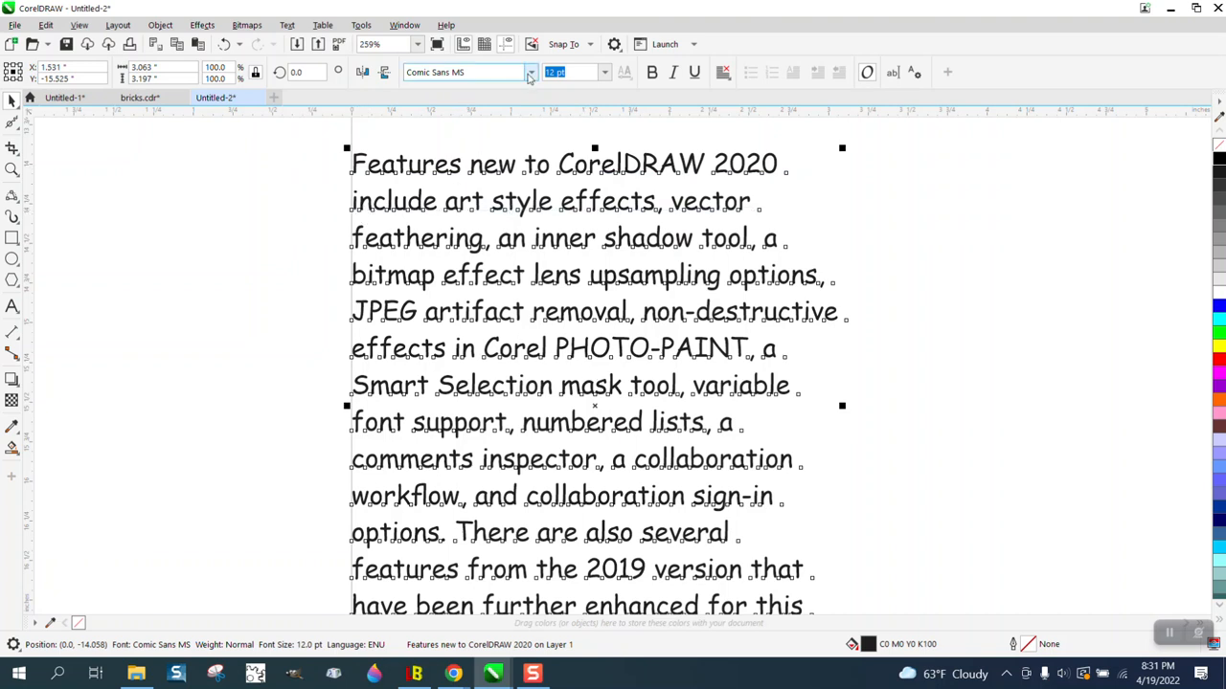
click(530, 72)
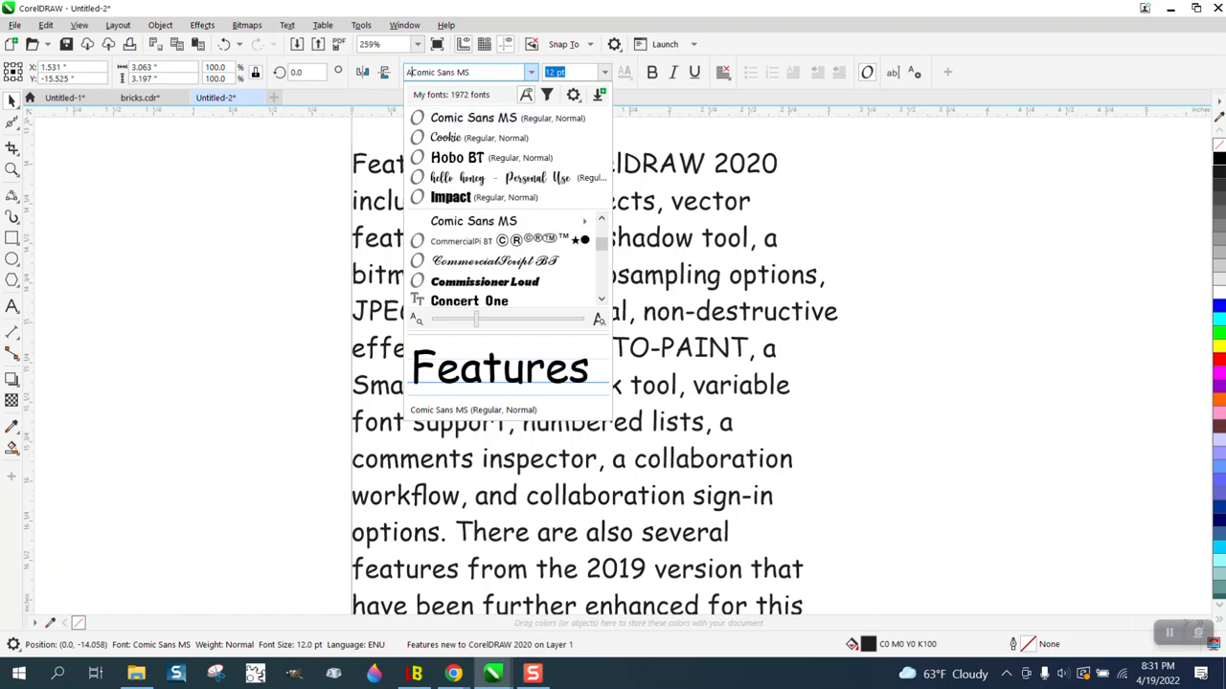
text(ARI)
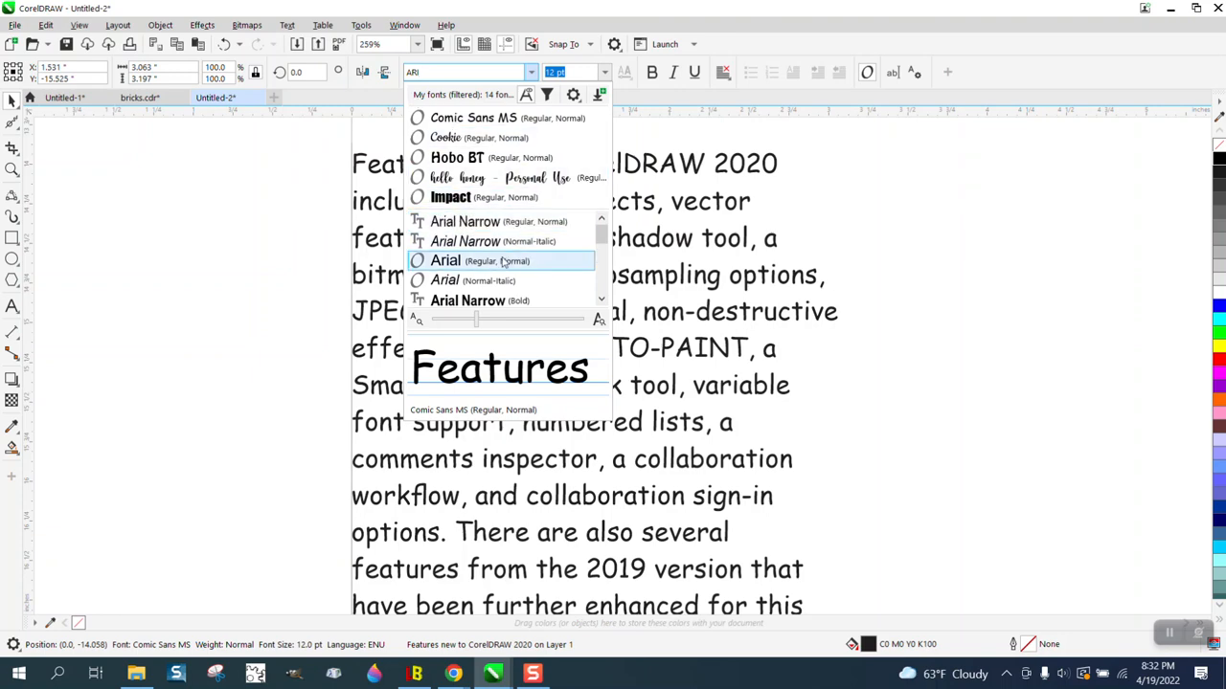
click(445, 260)
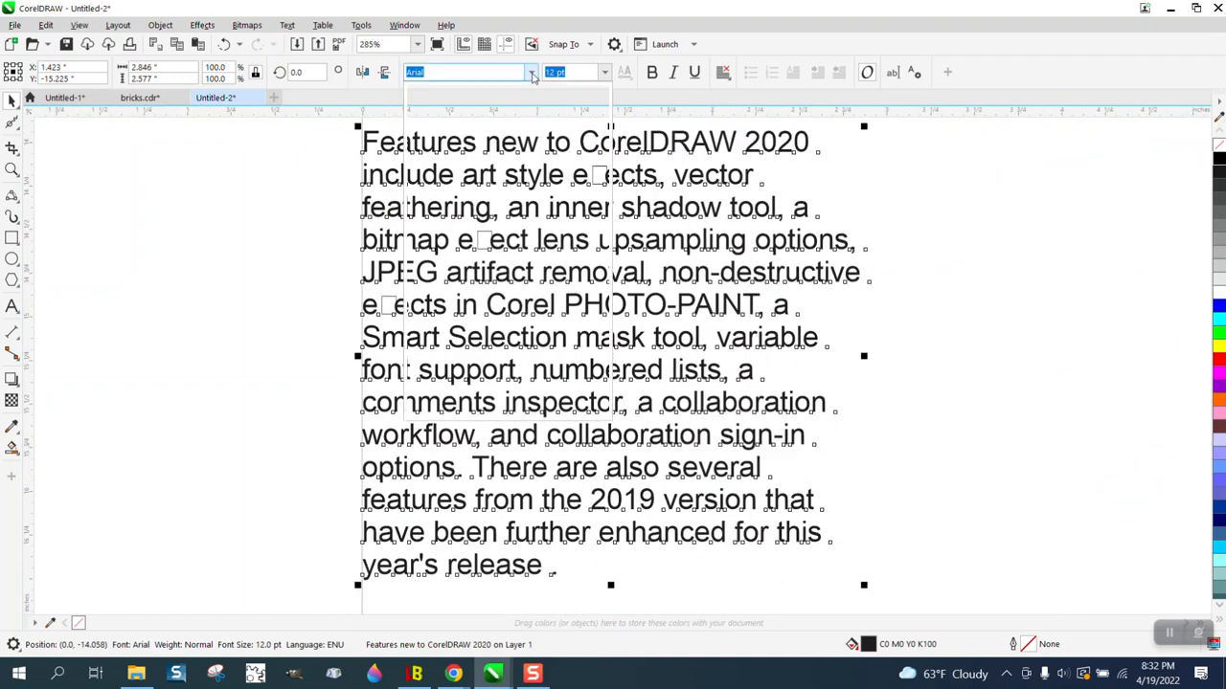
Step: Change the paragraph's font from Arial to Arial Narrow Normal-Italic
click(530, 71)
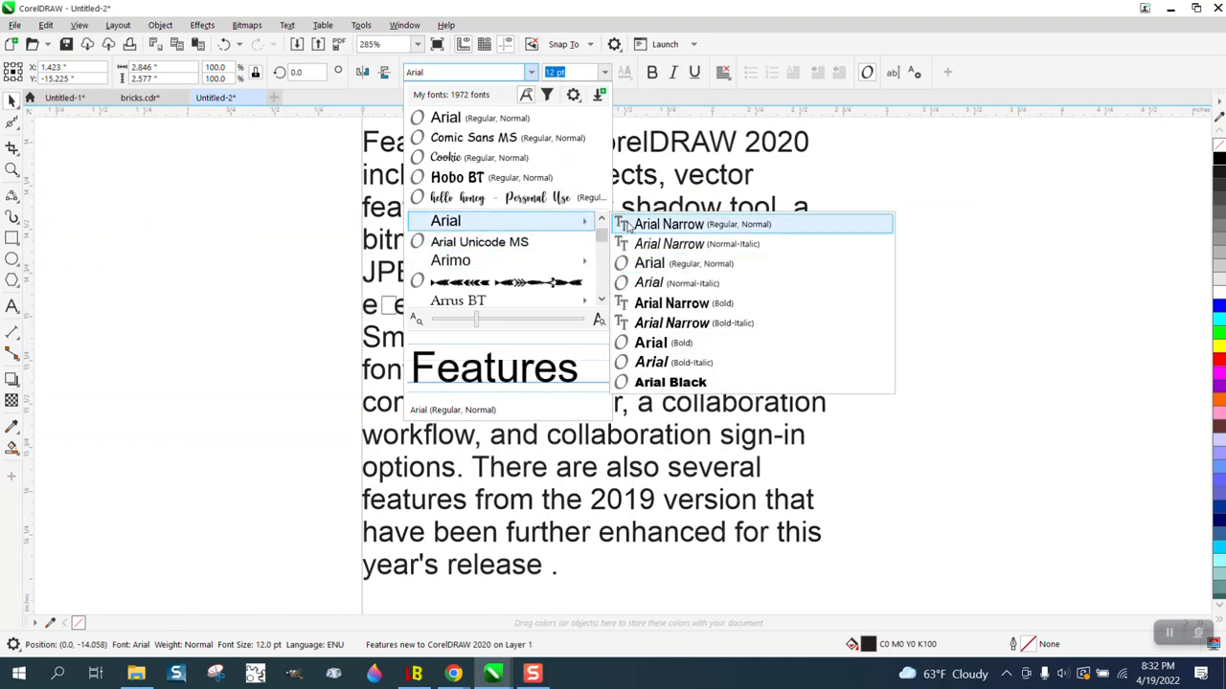
click(668, 243)
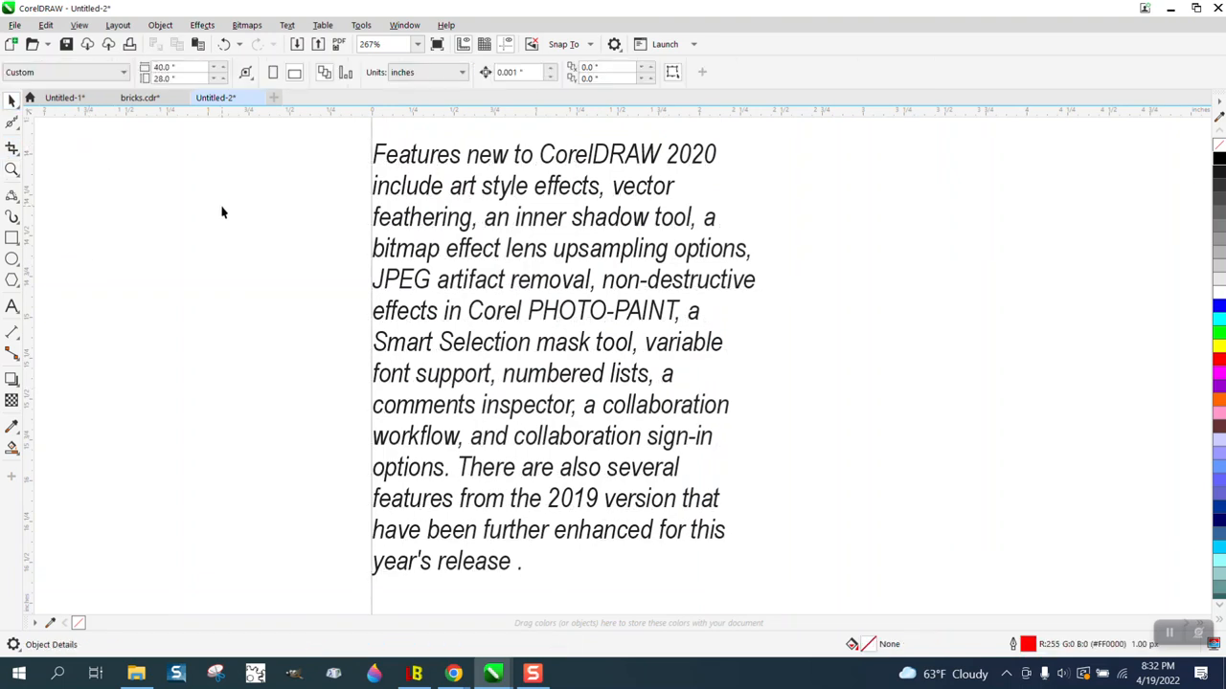
mouse_move(568, 201)
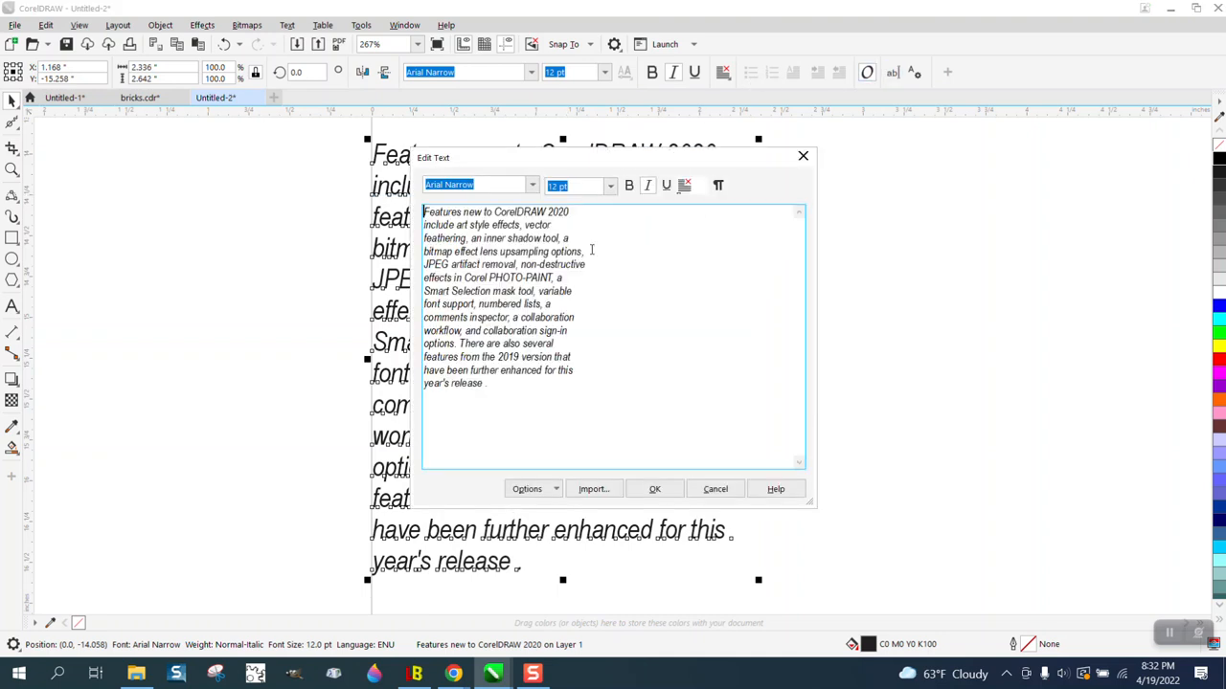
mouse_move(607, 259)
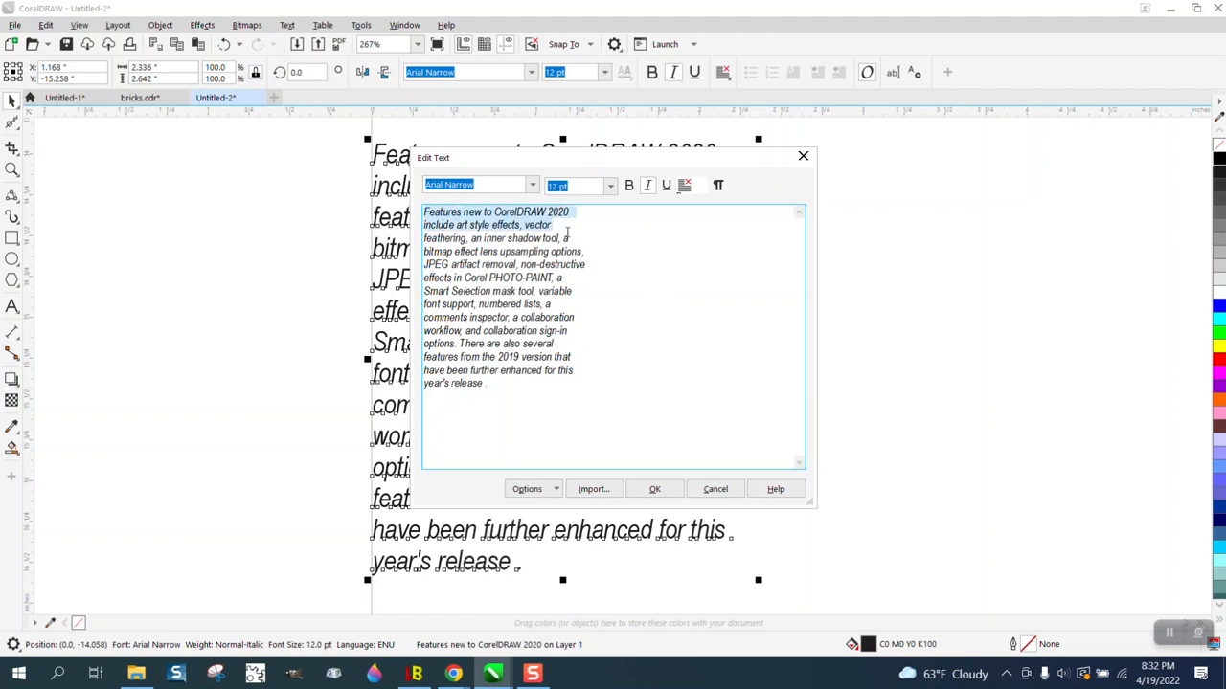
click(629, 185)
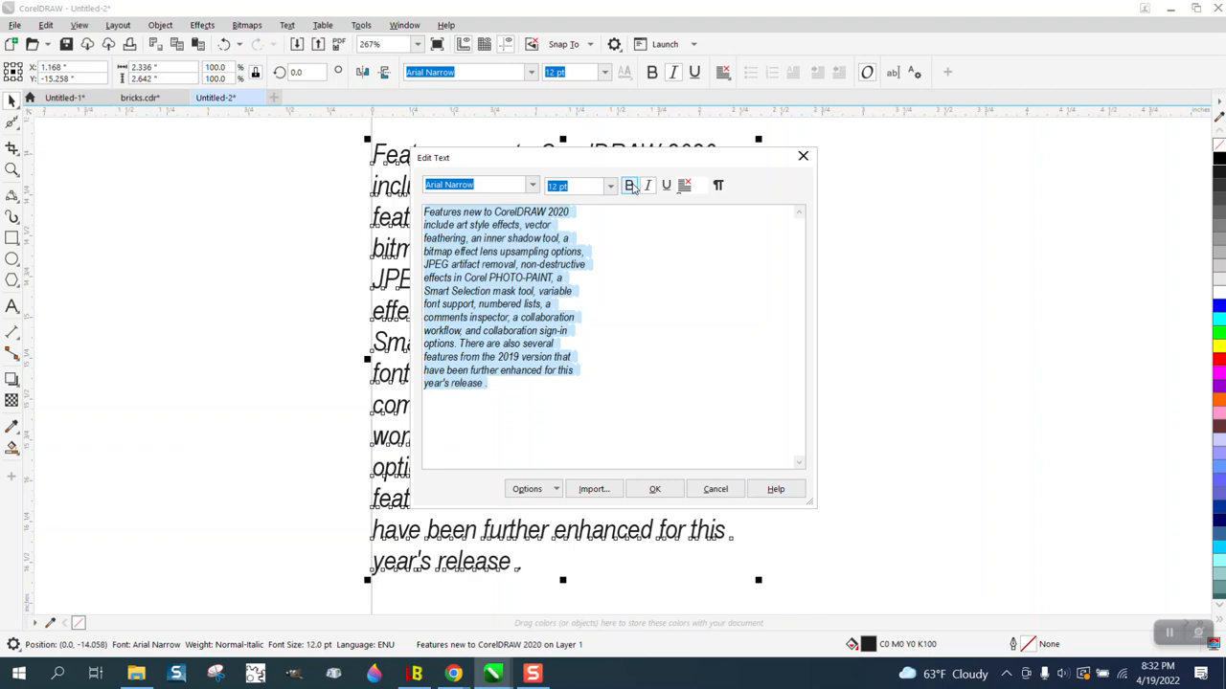
click(654, 488)
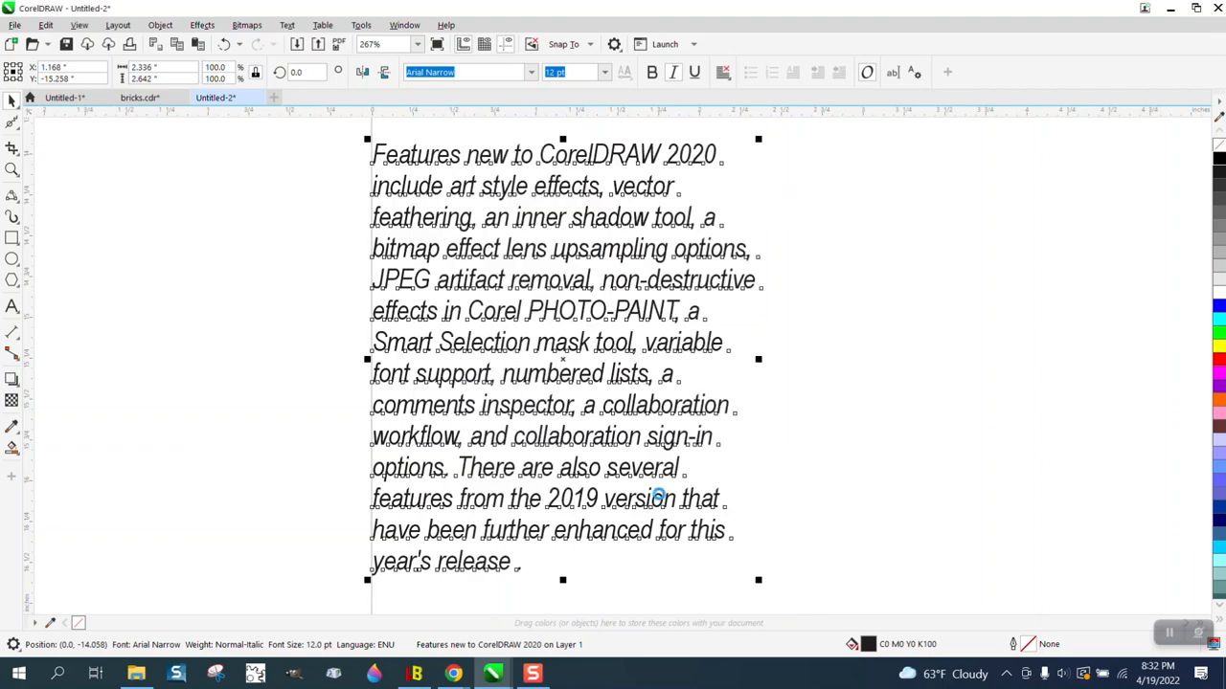